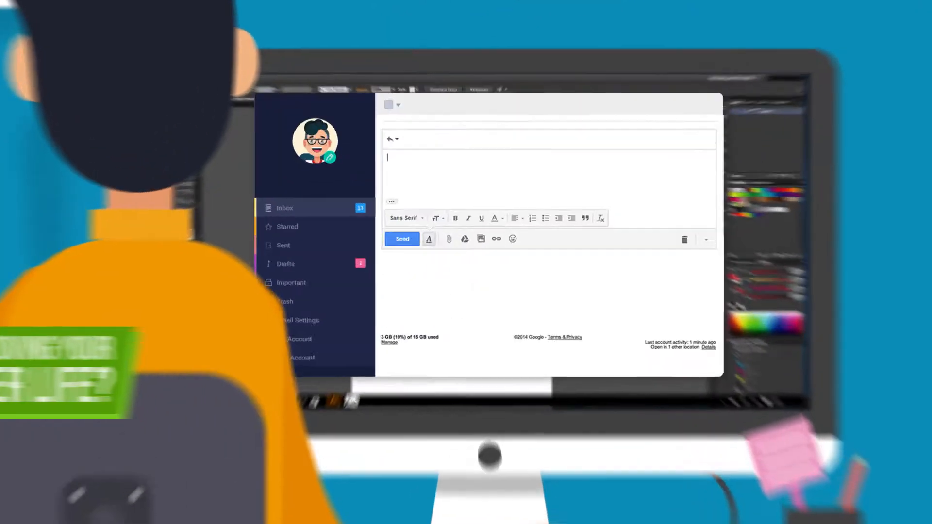
type("Hi,")
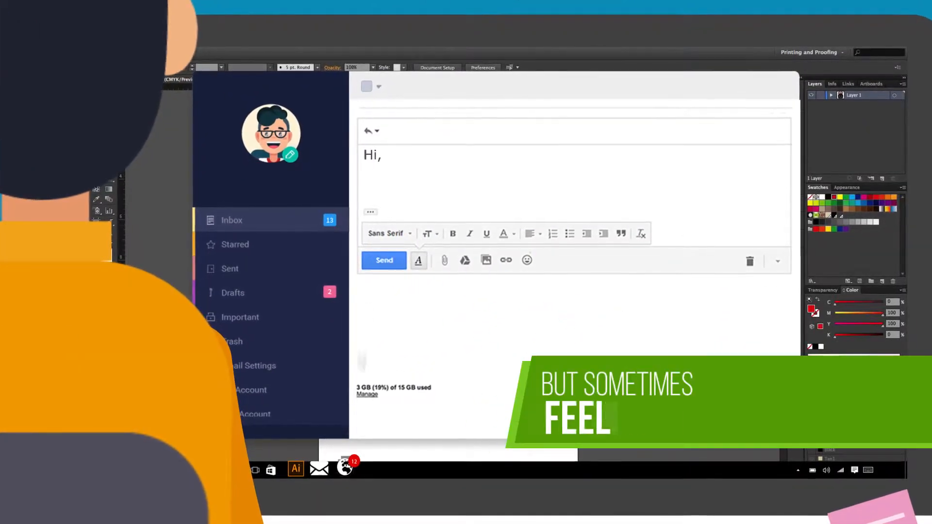